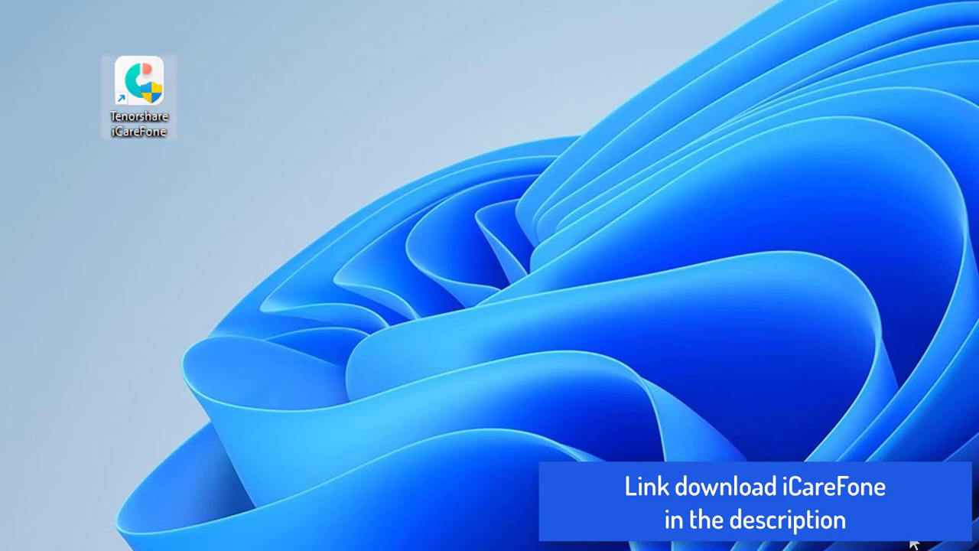
Launch Tenorshare iCareFone from the desktop shortcut with the iPhone XS Max connected
{"action": "double_click", "coordinate": [138, 79]}
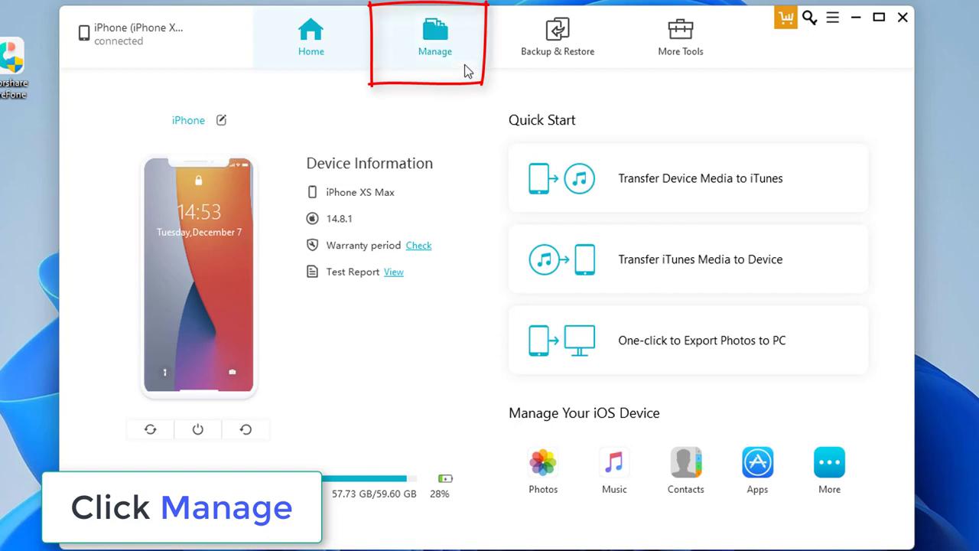
Show the iPhone's Photos library in the Manage section, 825 items grouped by date
{"action": "left_click", "coordinate": [435, 36]}
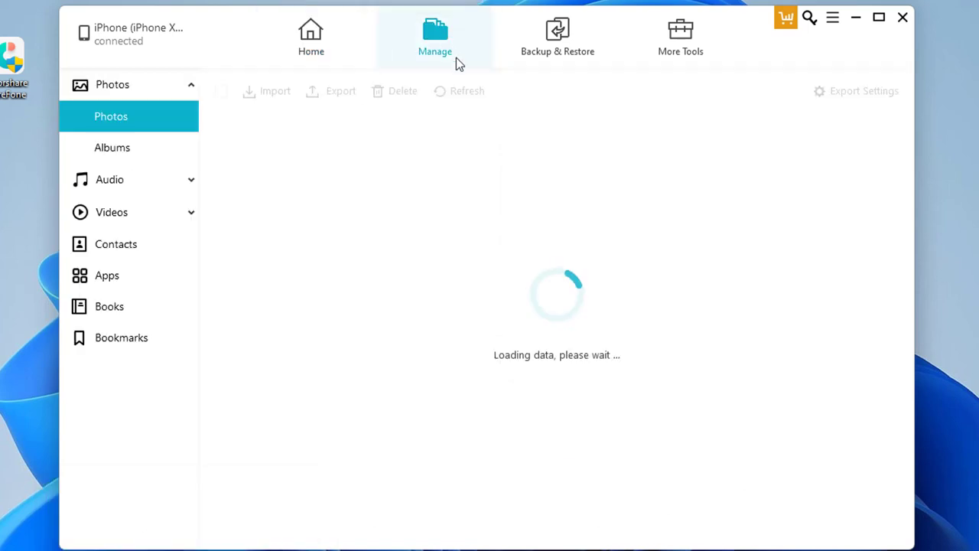
{"action": "mouse_move", "coordinate": [569, 270]}
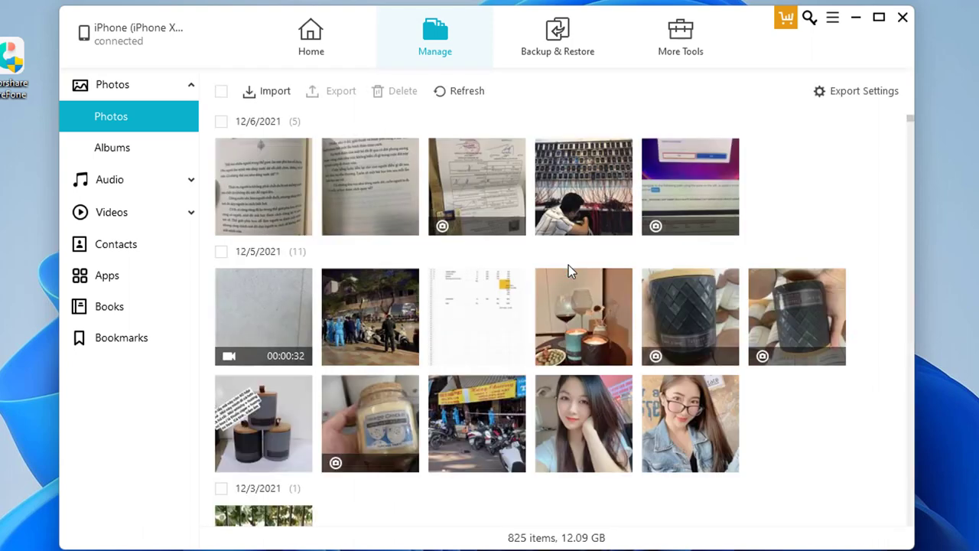
{"action": "left_click", "coordinate": [478, 186]}
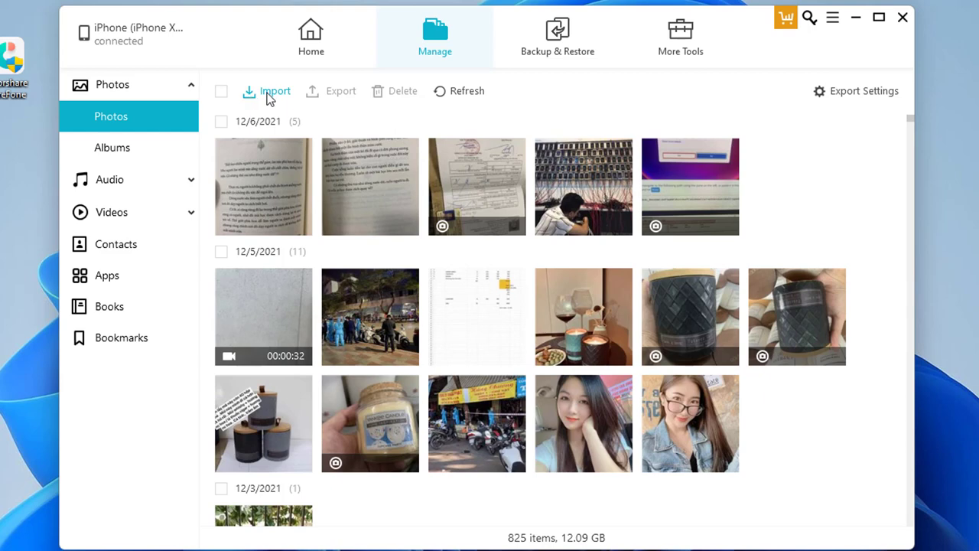
Import the selected candle photos from the Desktop's Nến Thơm Nhập Khẩu folder to the iPhone
{"action": "left_click", "coordinate": [274, 92]}
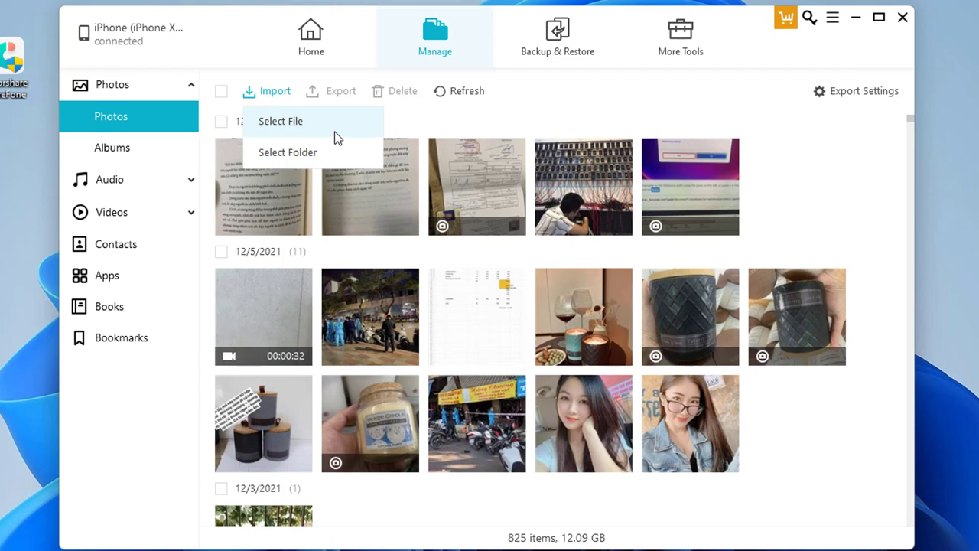
{"action": "left_click", "coordinate": [280, 121]}
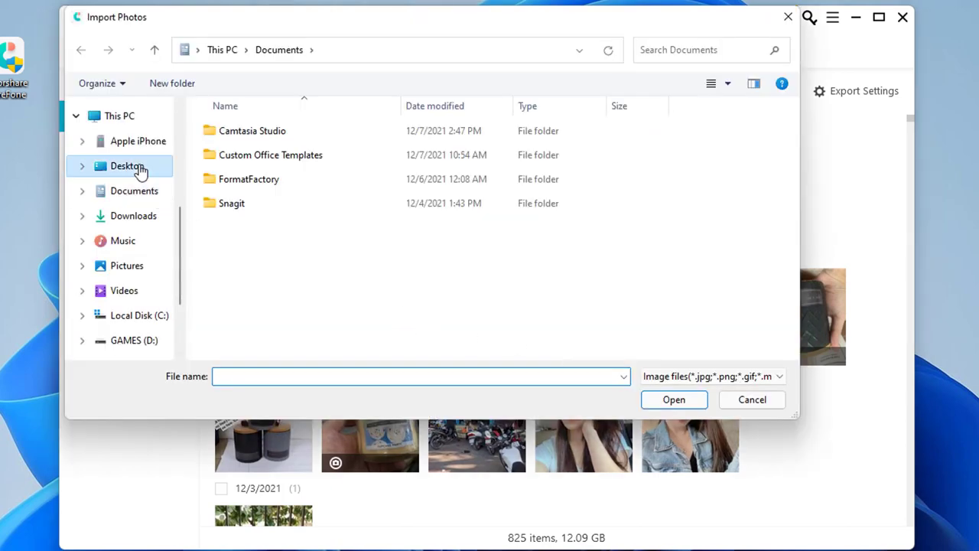
{"action": "left_click", "coordinate": [127, 165]}
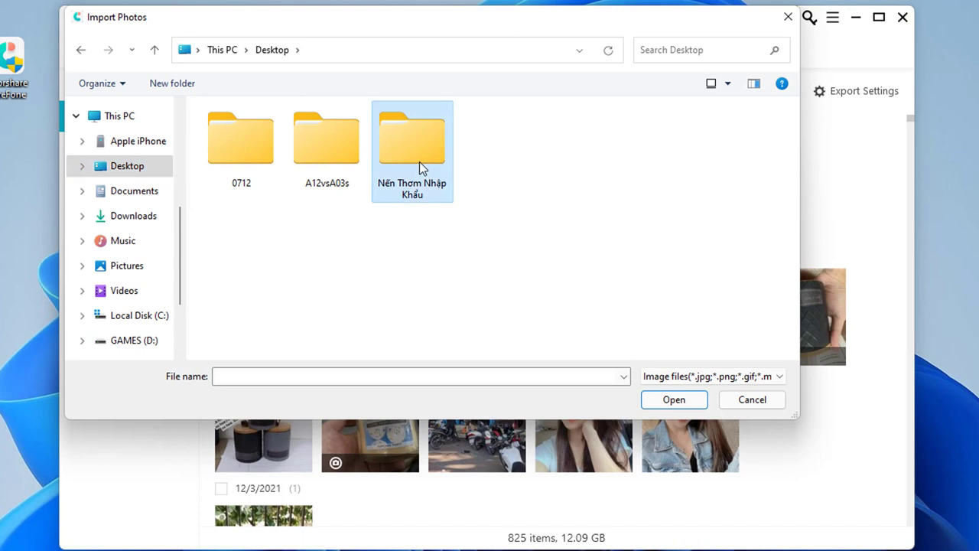
{"action": "double_click", "coordinate": [413, 137]}
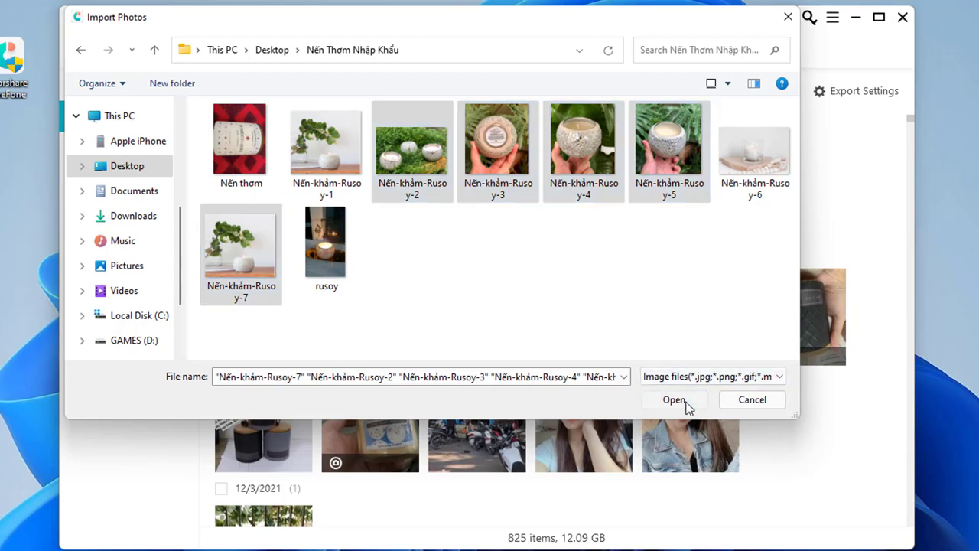
{"action": "left_click", "coordinate": [673, 399]}
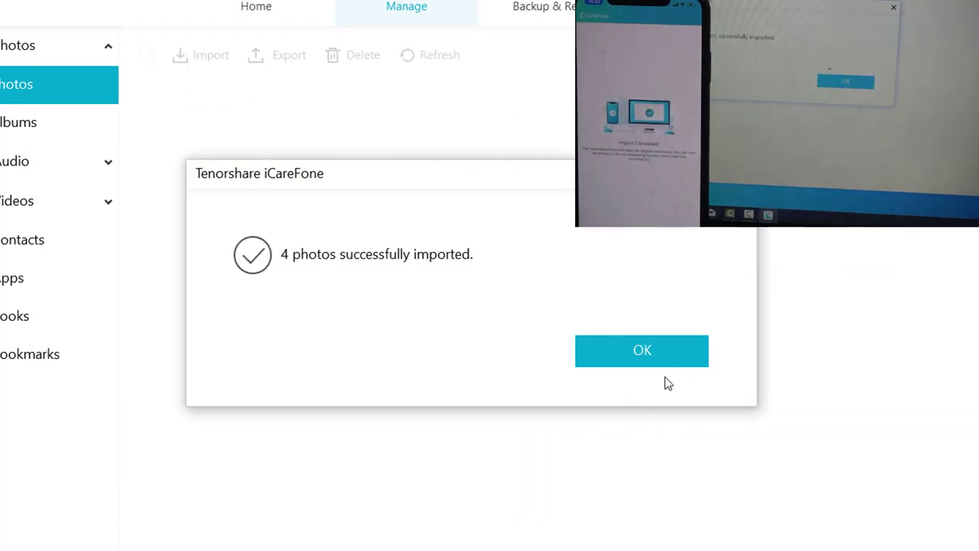
{"action": "mouse_move", "coordinate": [643, 350]}
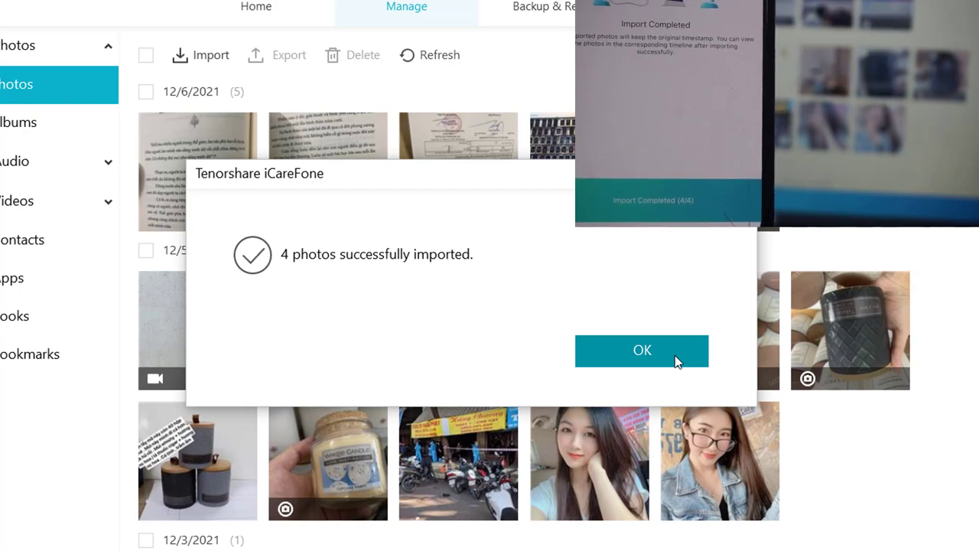
Acknowledge the '4 photos successfully imported' notice after the import finishes
{"action": "left_click", "coordinate": [642, 349]}
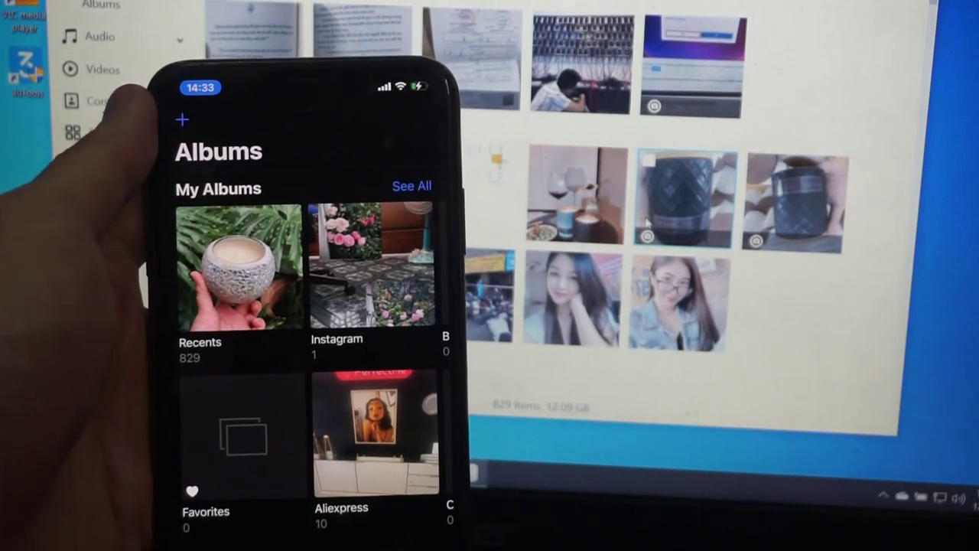